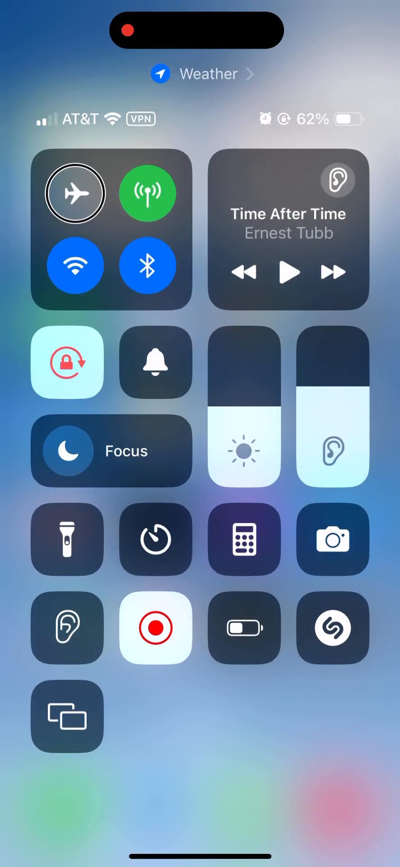
Step: Reach the Screen Recording control, reveal its broadcast destination list, browse it and dismiss it
{"action": "left_click", "coordinate": [244, 628]}
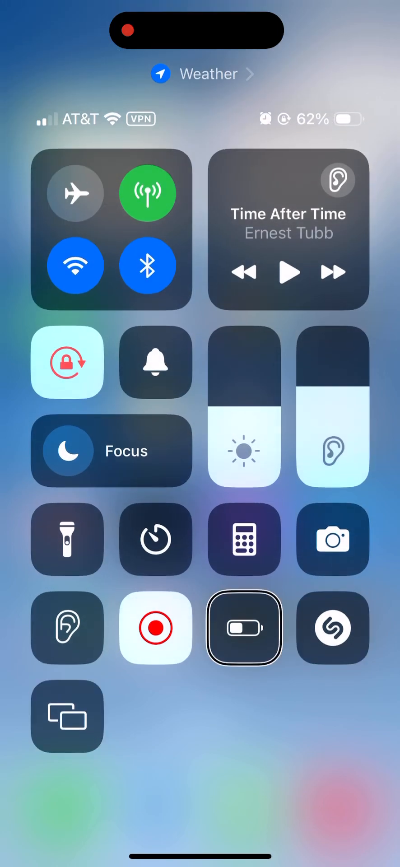
{"action": "left_click", "coordinate": [155, 628]}
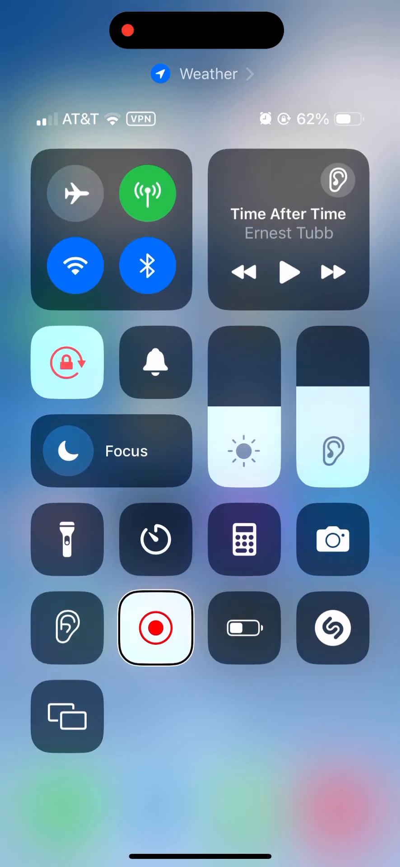
{"action": "left_click", "coordinate": [156, 627]}
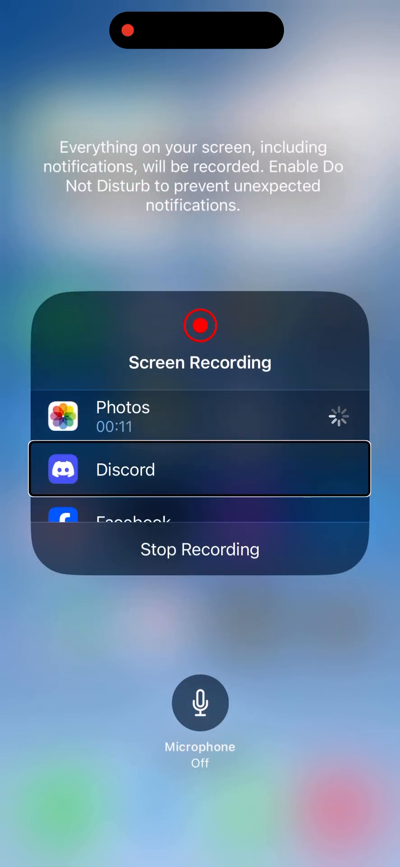
{"action": "scroll", "scroll_direction": "down", "scroll_amount": 3}
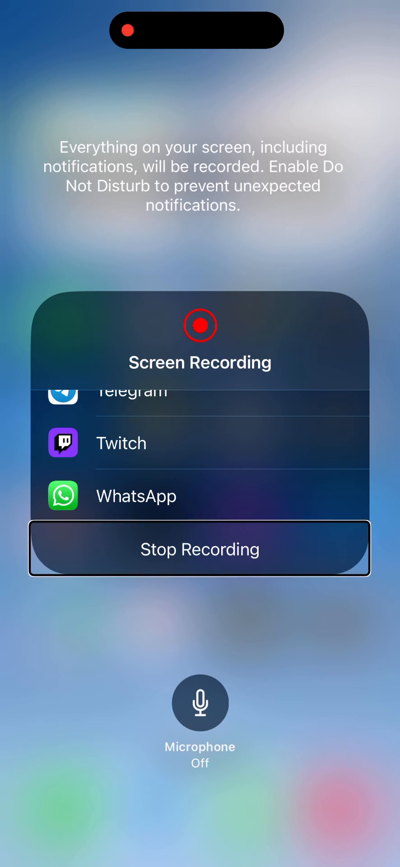
{"action": "left_click", "coordinate": [200, 703]}
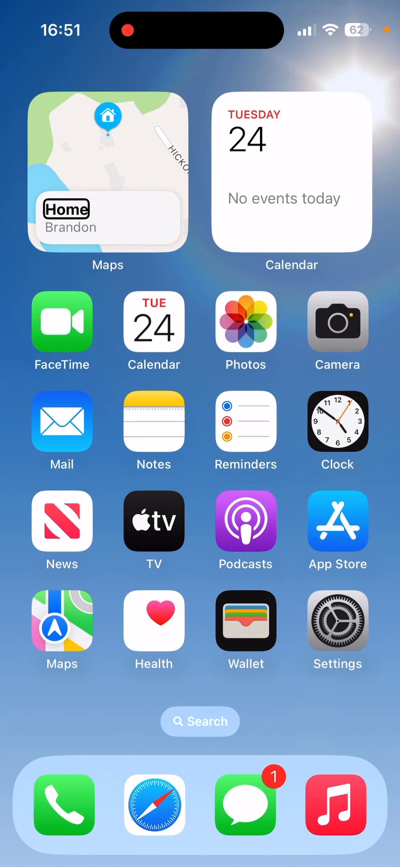
Step: Move through the Home Screen apps to Settings and launch it
{"action": "left_click", "coordinate": [154, 805]}
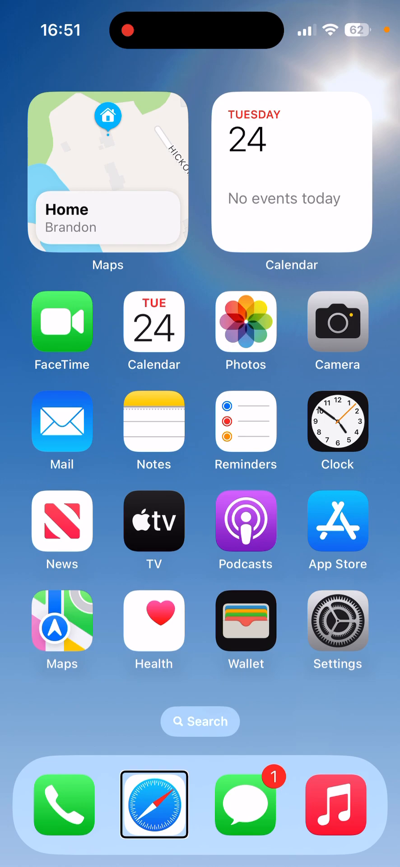
{"action": "left_click", "coordinate": [338, 631]}
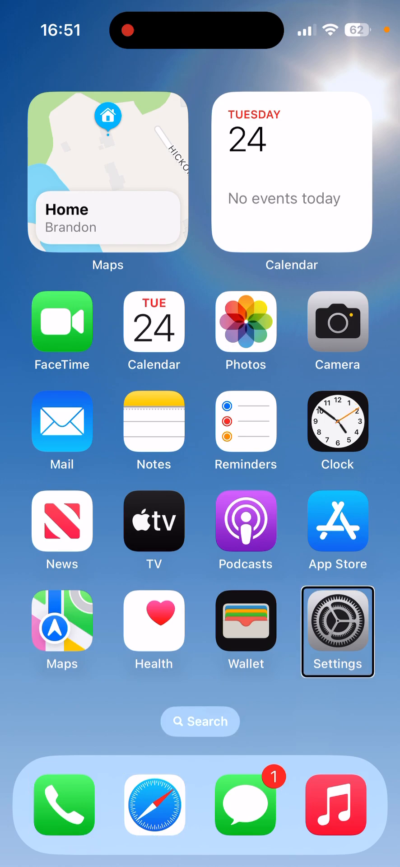
{"action": "left_click", "coordinate": [337, 621]}
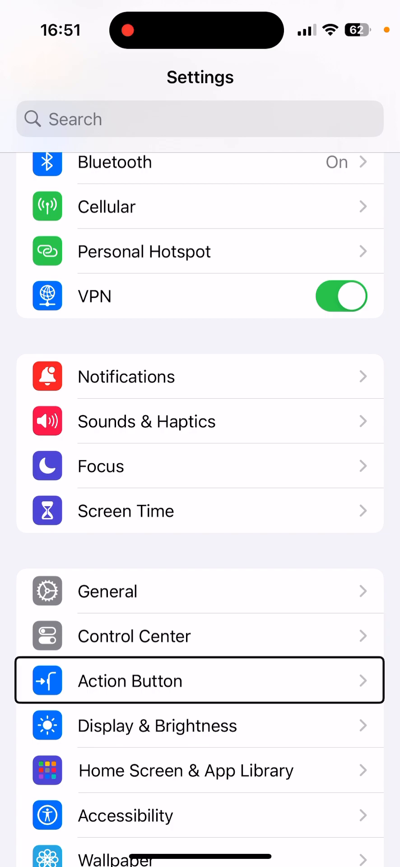
Step: Go into the Action Button page, currently showing Voice Memo
{"action": "left_click", "coordinate": [200, 680]}
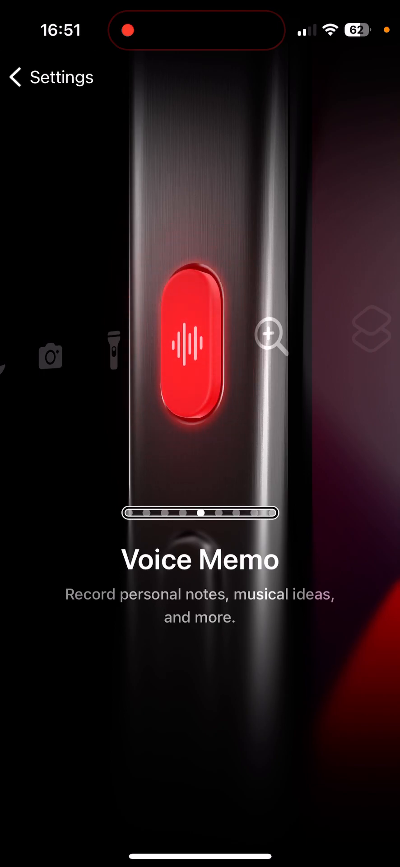
Step: Browse the Action Button carousel past Focus and Camera to Flashlight
{"action": "scroll", "scroll_direction": "left", "scroll_amount": 3}
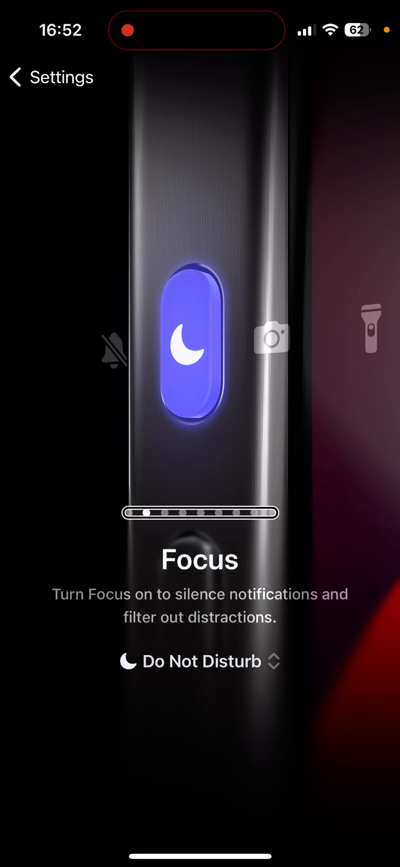
{"action": "left_click", "coordinate": [198, 346]}
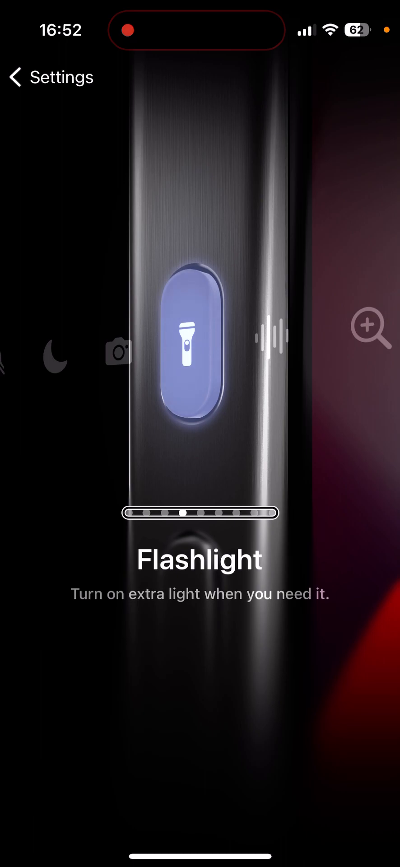
Step: Continue the carousel past Voice Memo until Magnifier is shown
{"action": "left_click", "coordinate": [199, 343]}
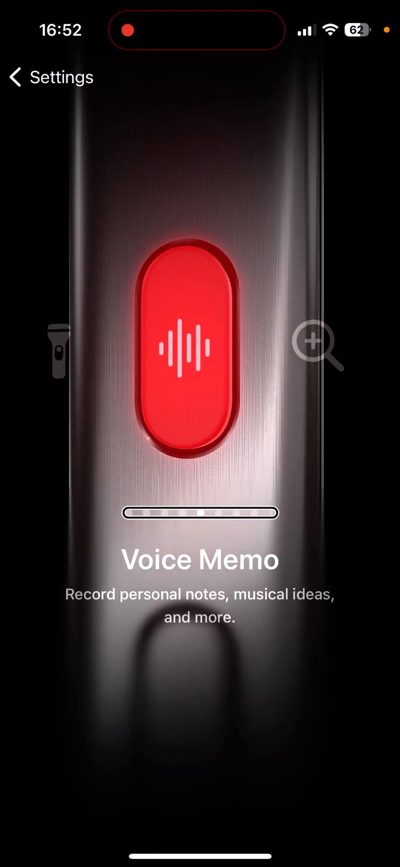
{"action": "scroll", "scroll_direction": "left", "scroll_amount": 3}
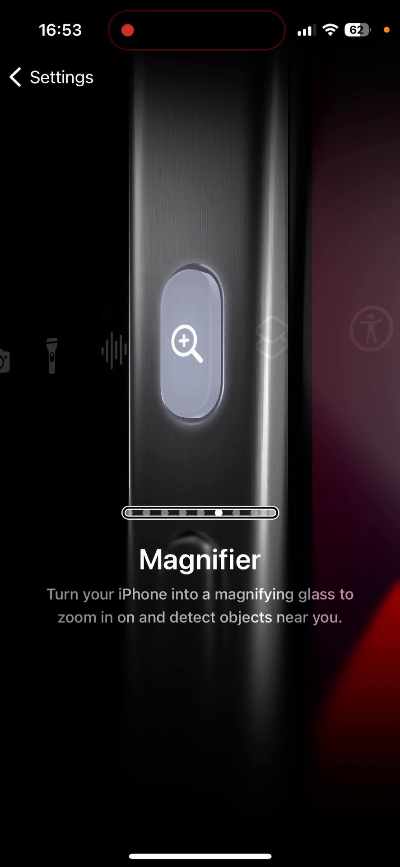
Step: Advance the carousel to the Accessibility action with its feature chooser
{"action": "scroll", "scroll_direction": "left", "scroll_amount": 3}
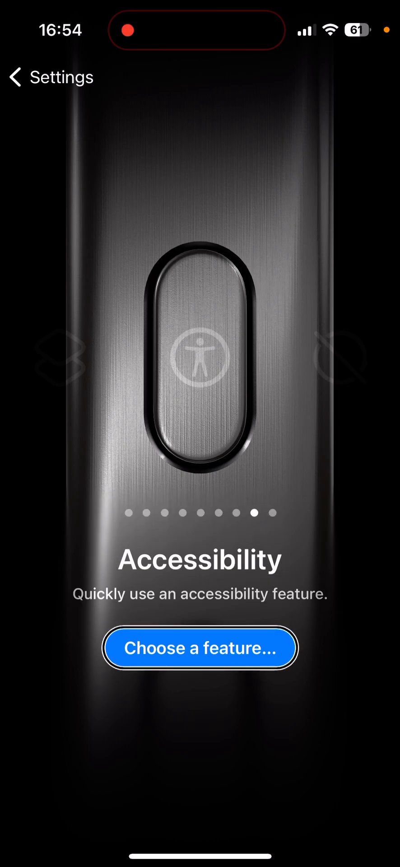
Step: Bring up 'Choose a feature...' and browse the Vision section of accessibility features
{"action": "left_click", "coordinate": [198, 648]}
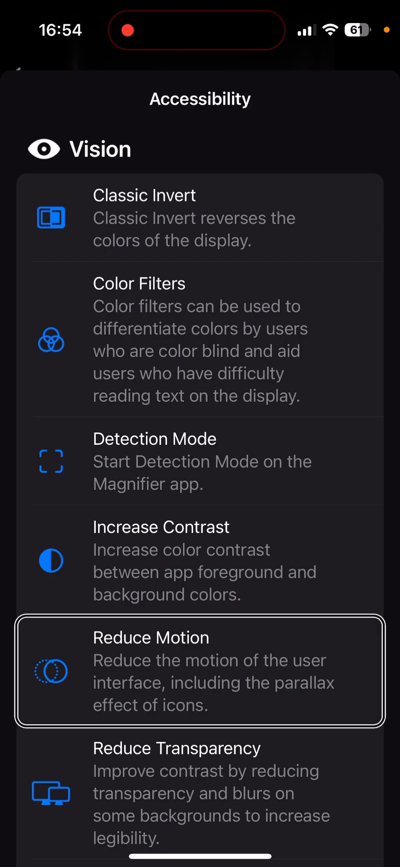
{"action": "scroll", "scroll_direction": "down", "scroll_amount": 3}
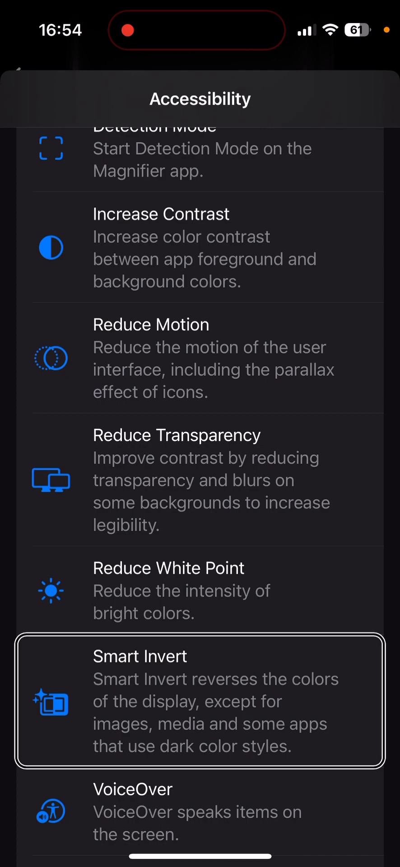
{"action": "scroll", "scroll_direction": "down", "scroll_amount": 3}
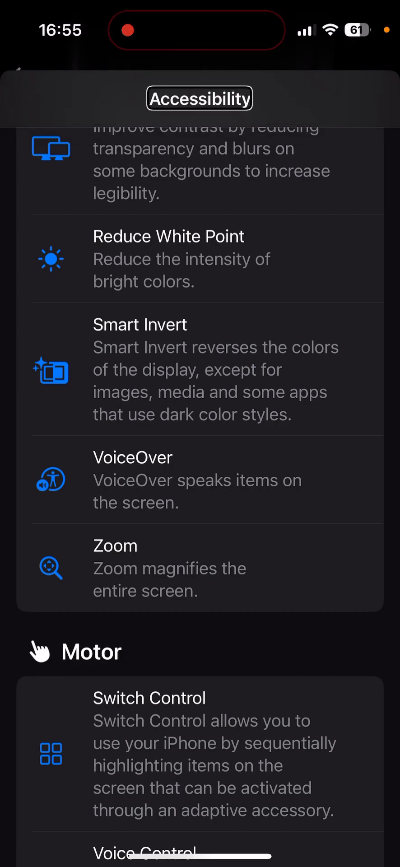
{"action": "scroll", "scroll_direction": "down", "scroll_amount": 3}
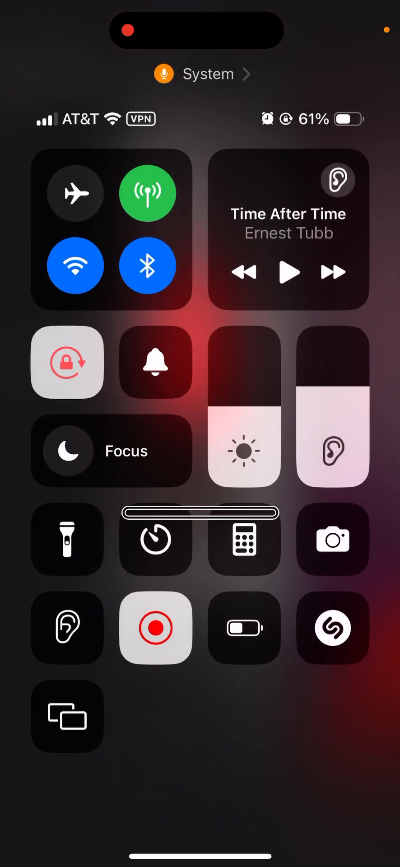
Step: Stop the screen recording from the Control Center control
{"action": "left_click", "coordinate": [156, 628]}
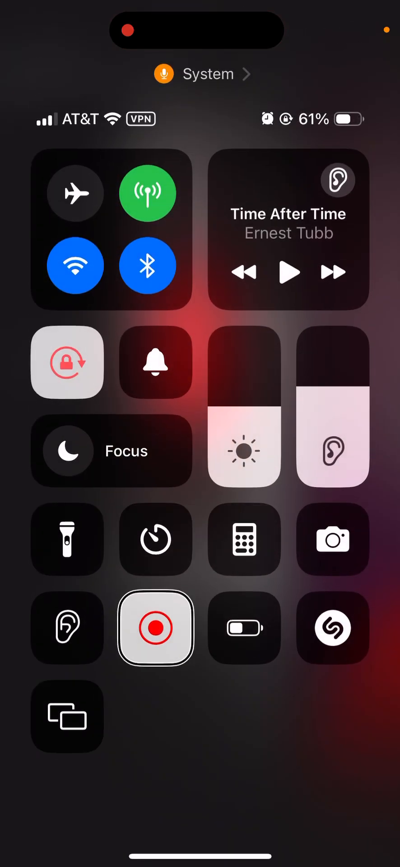